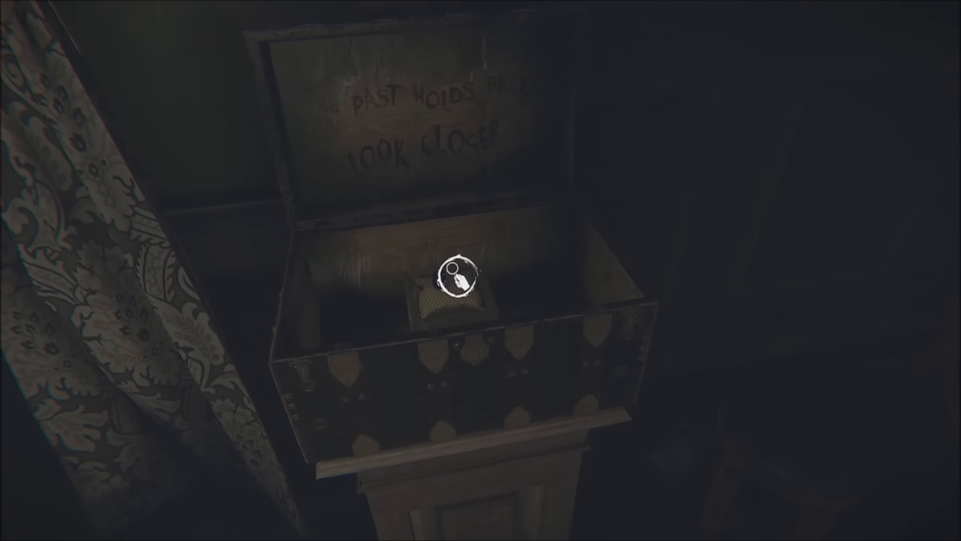
click(460, 280)
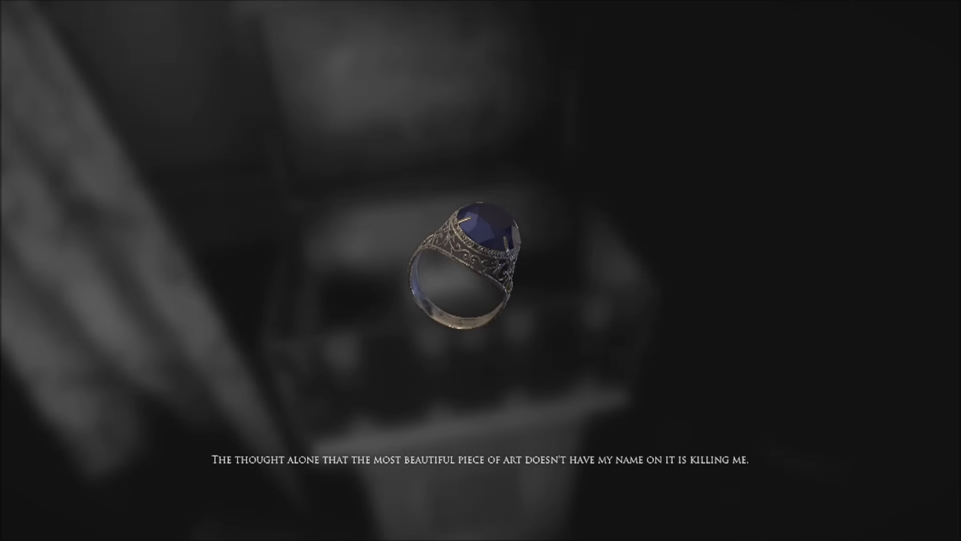